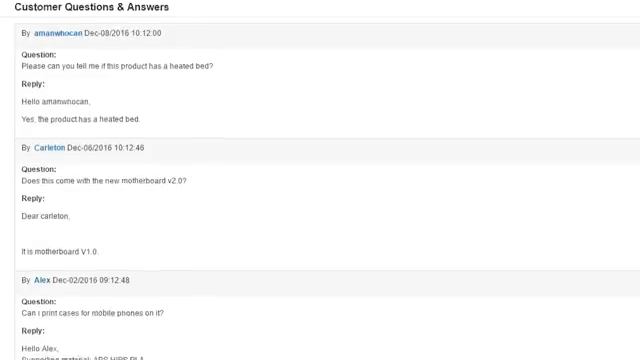
{"action": "scroll", "scroll_direction": "down", "scroll_amount": 3}
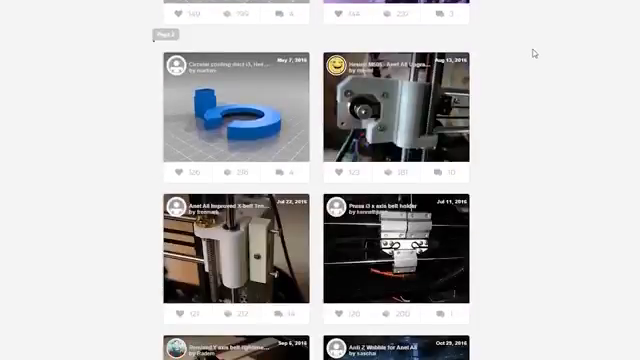
{"action": "scroll", "scroll_direction": "down", "scroll_amount": 3}
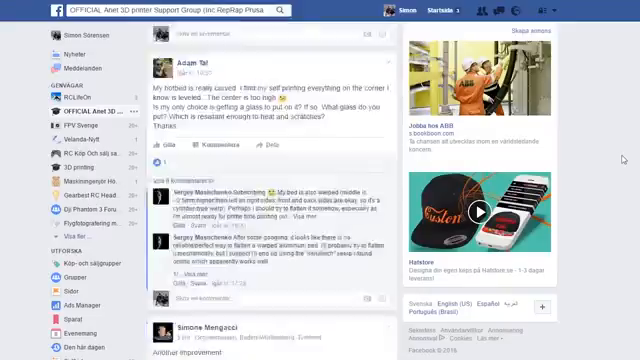
{"action": "scroll", "scroll_direction": "down", "scroll_amount": 3}
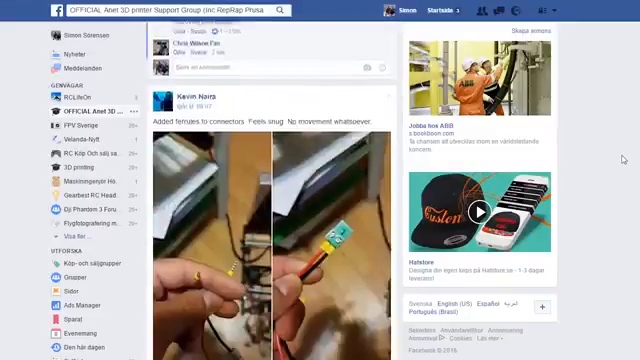